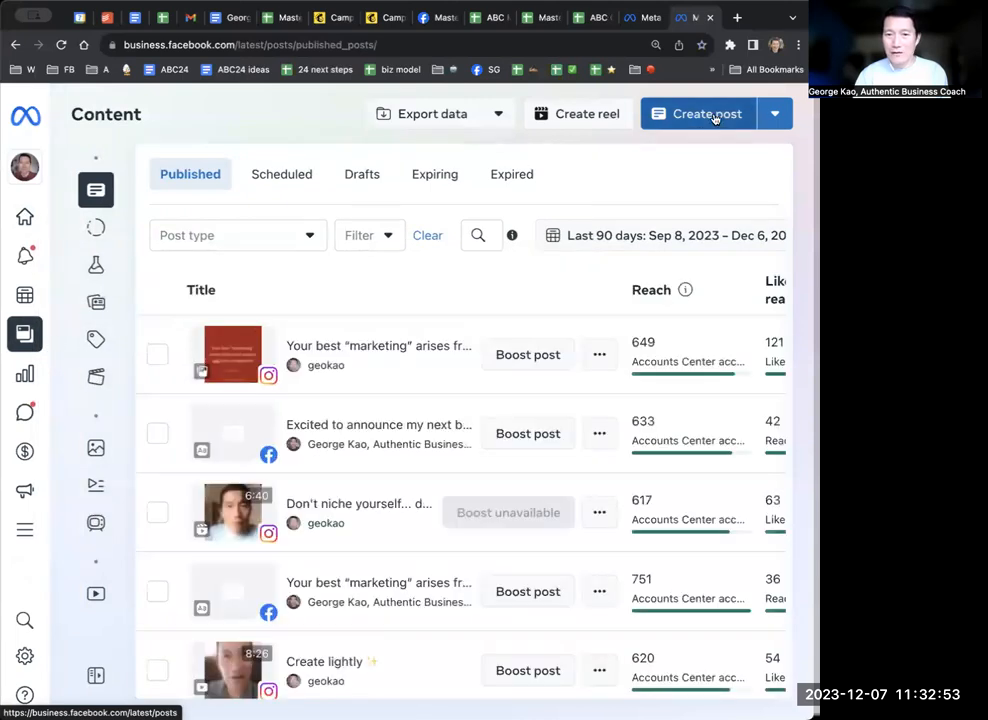
Create a new post for George Kao's Facebook page and scroll to the post text area
left_click(707, 113)
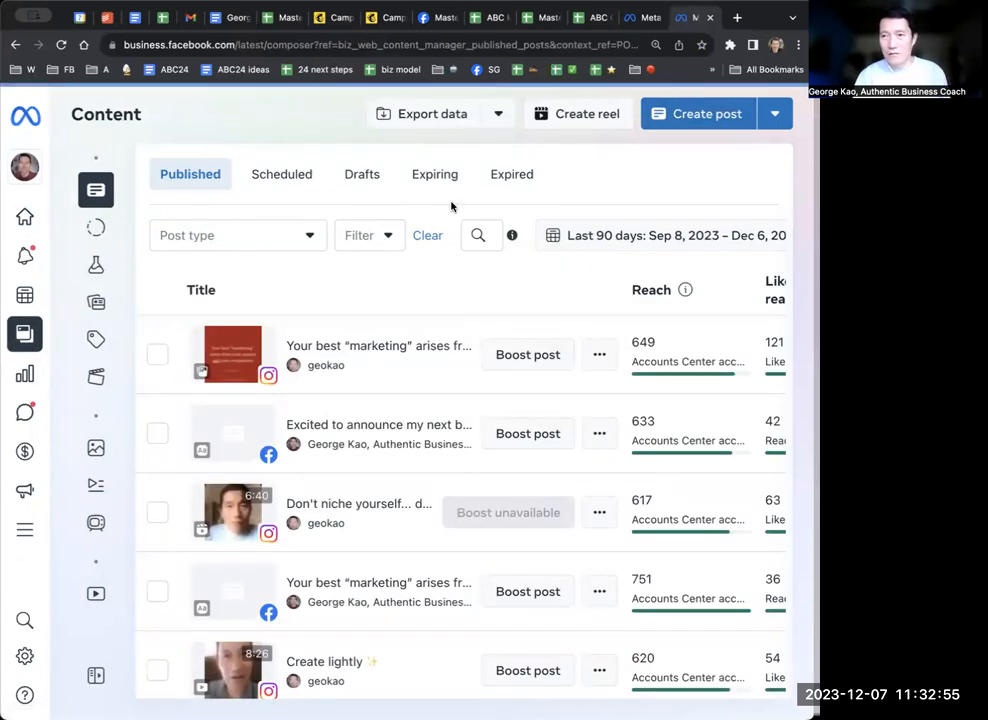
left_click(707, 113)
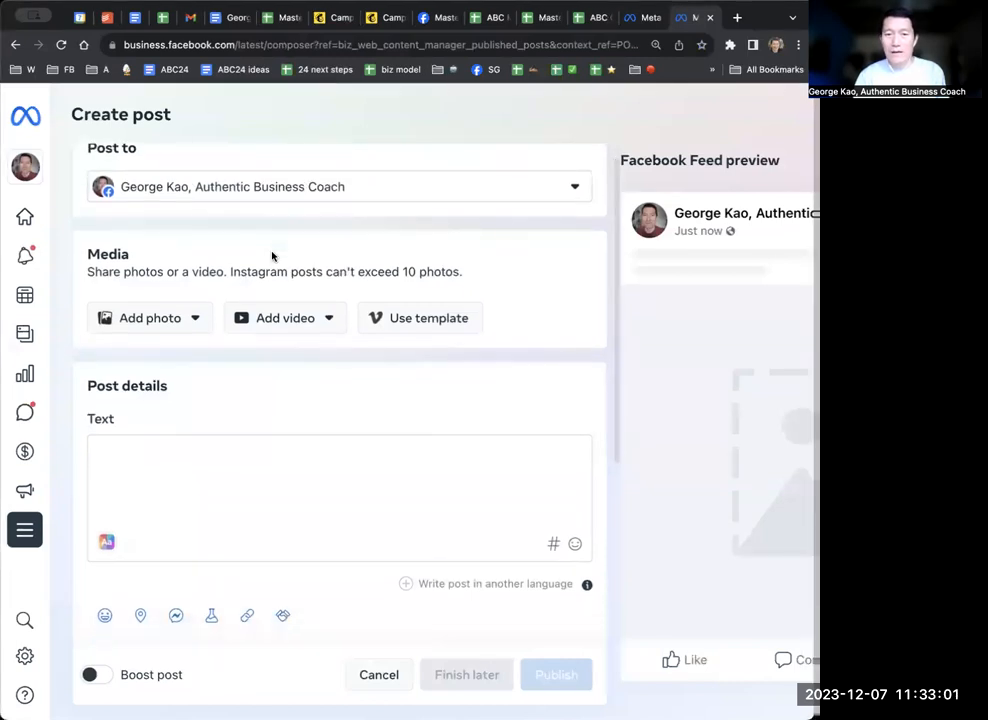
scroll("down", 3)
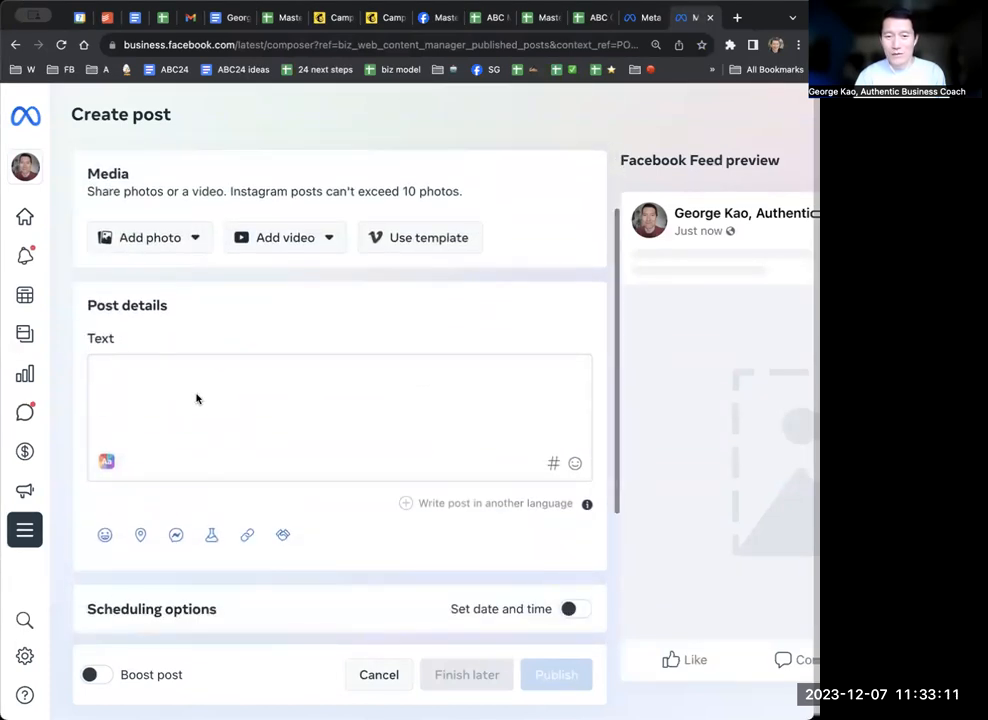
Turn on the A/B test, select Version A's text box, and view the How it works explainer
left_click(211, 535)
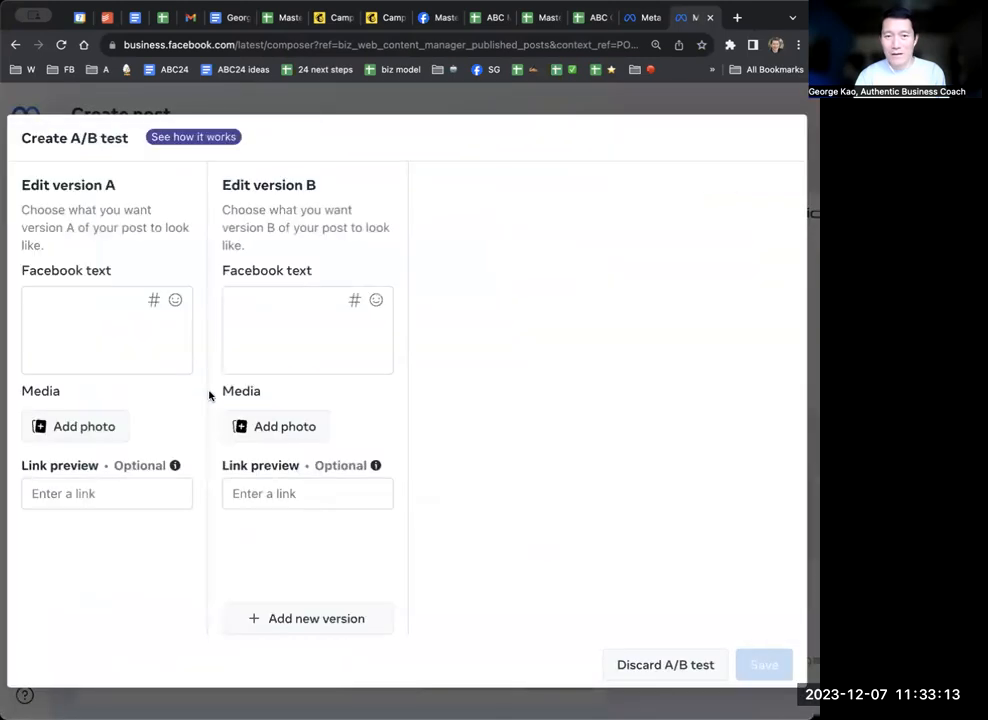
left_click(106, 330)
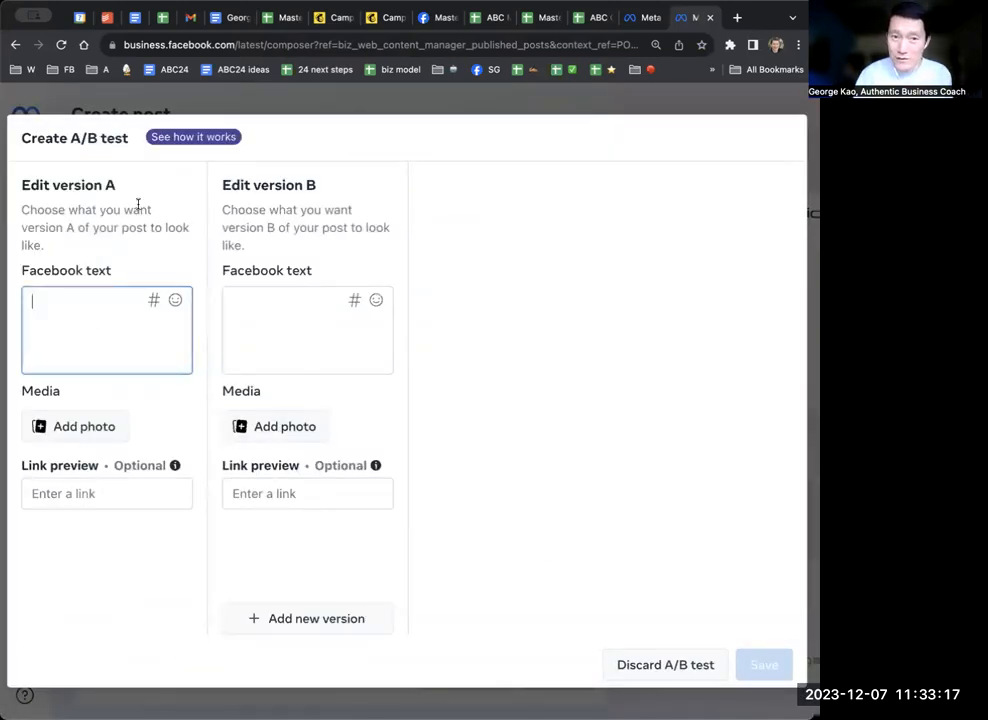
mouse_move(544, 540)
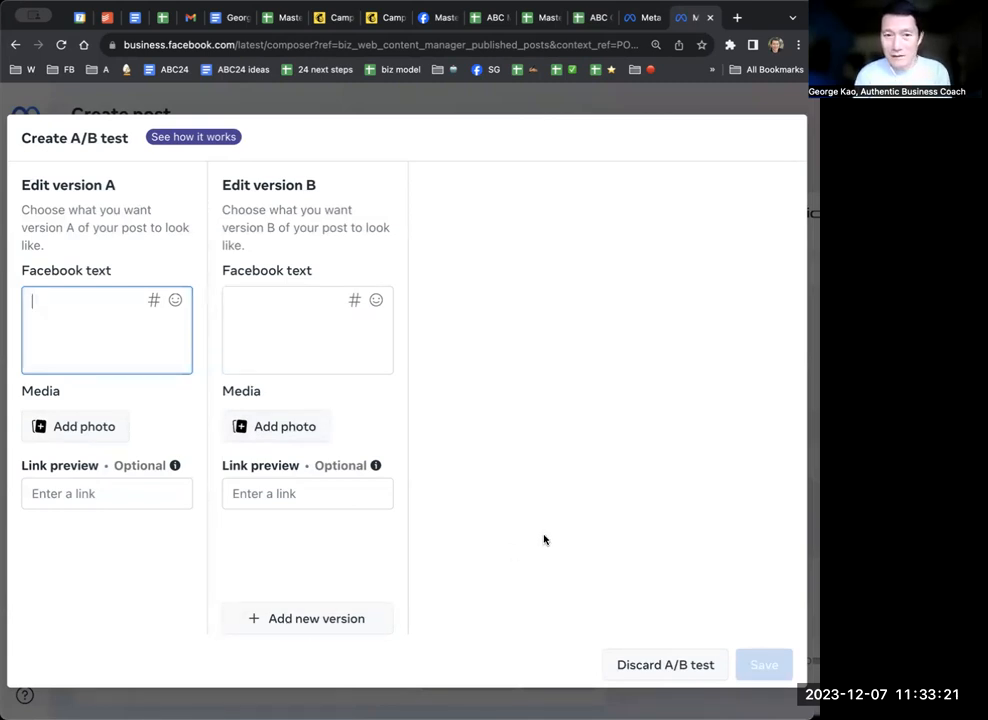
mouse_move(492, 465)
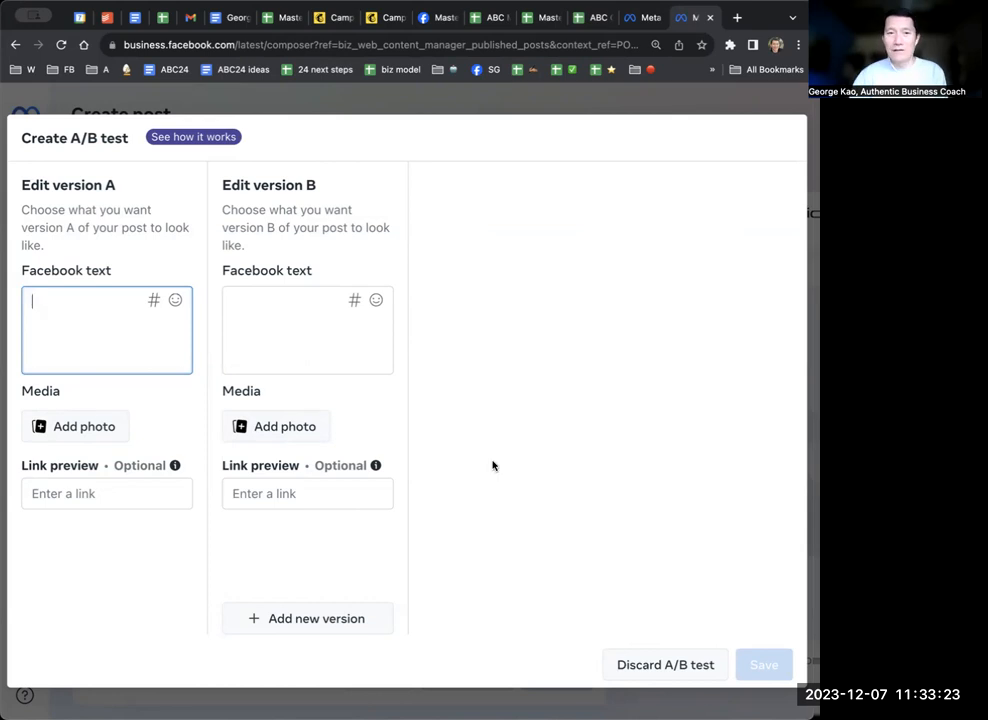
left_click(193, 137)
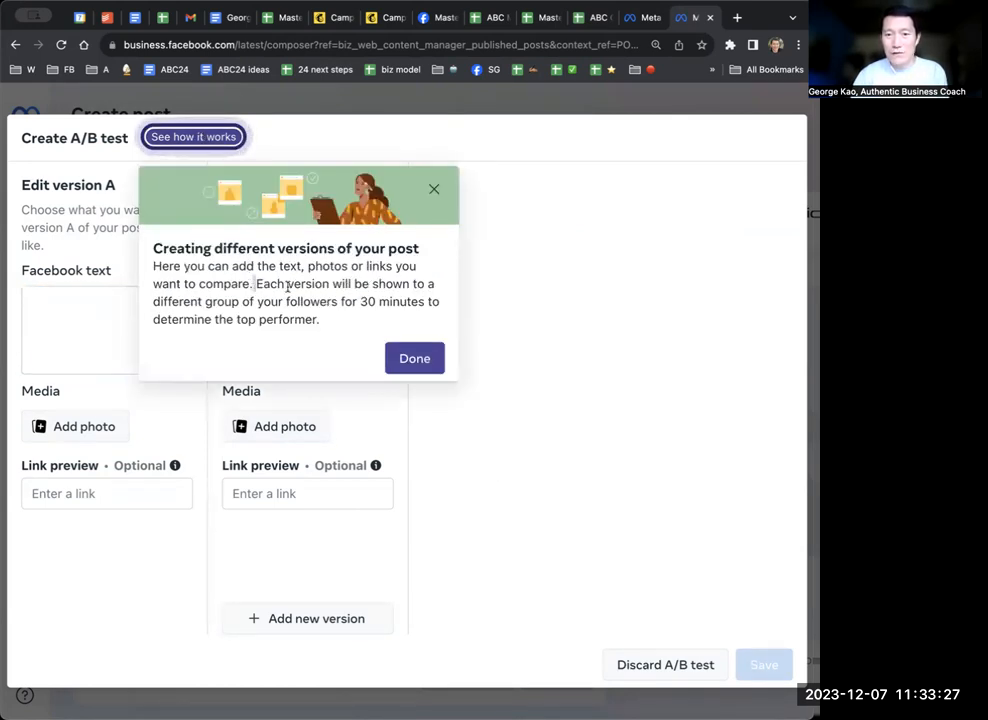
left_click(414, 358)
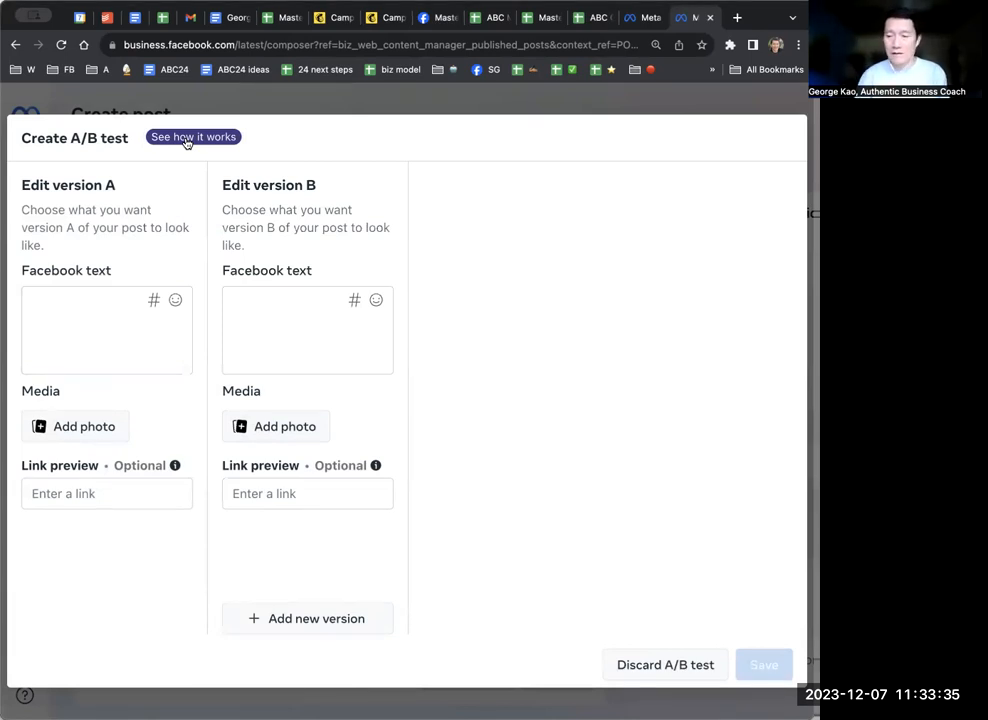
left_click(193, 137)
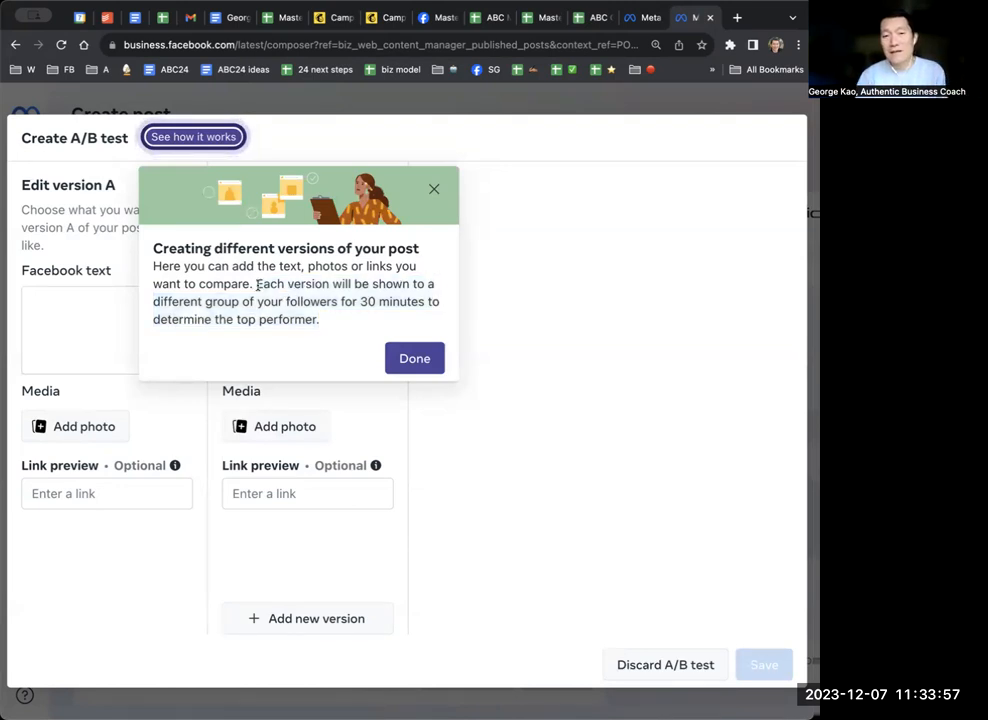
left_click_drag(257, 284, 320, 319)
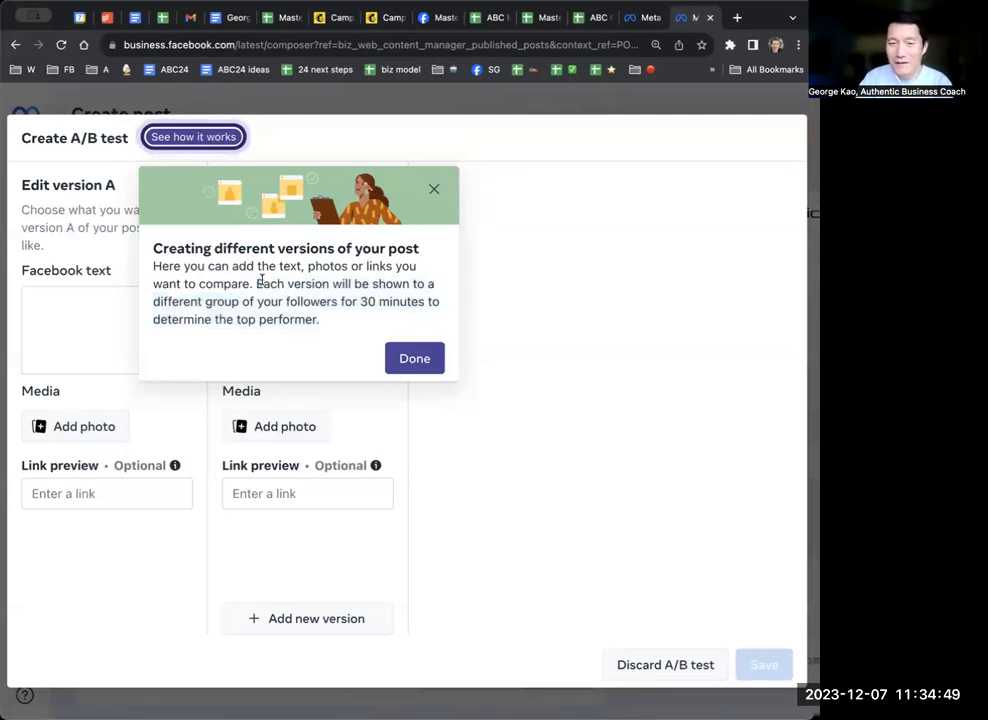
Close the A/B test explainer and select the versions' text box to start writing
left_click(414, 358)
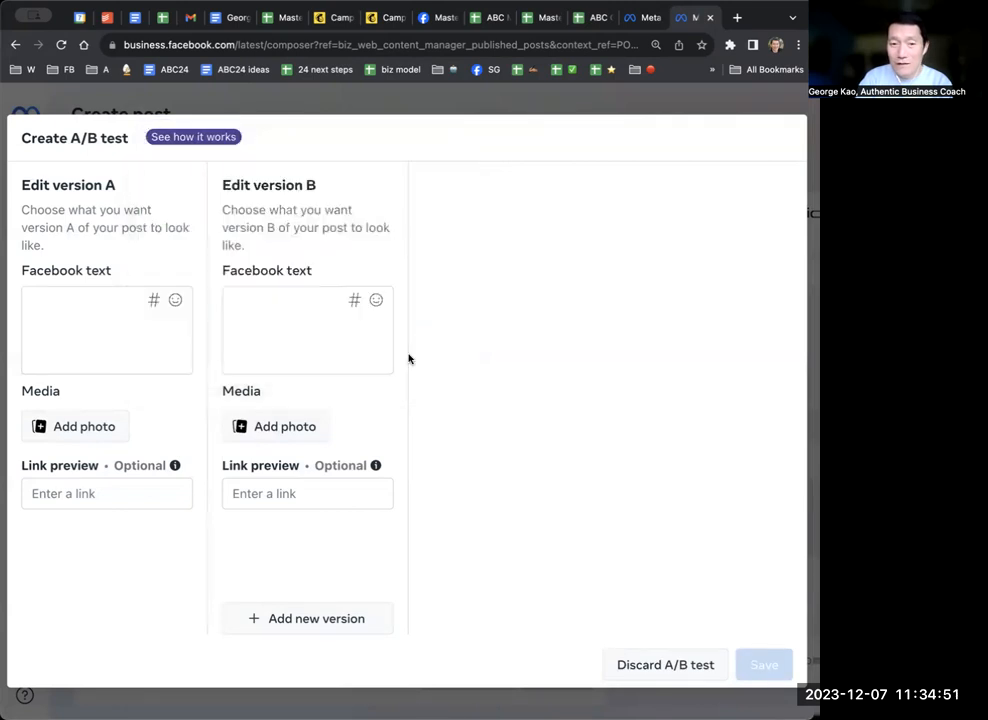
left_click(106, 330)
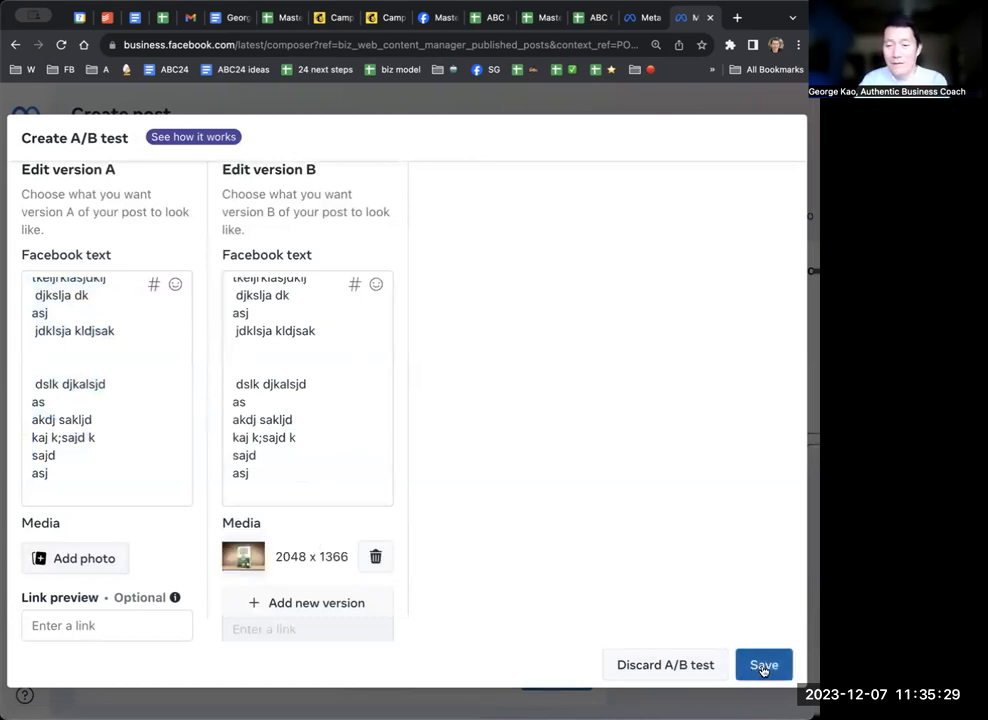
Save the two-version A/B test and scroll through the post's test summary
left_click(763, 665)
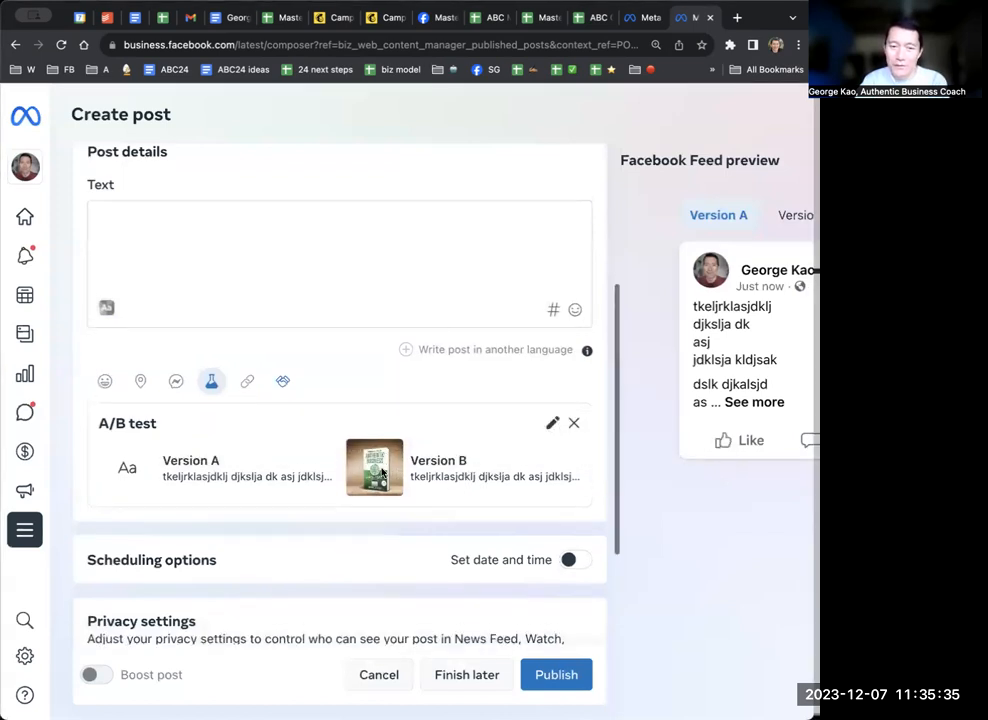
scroll("down", 3)
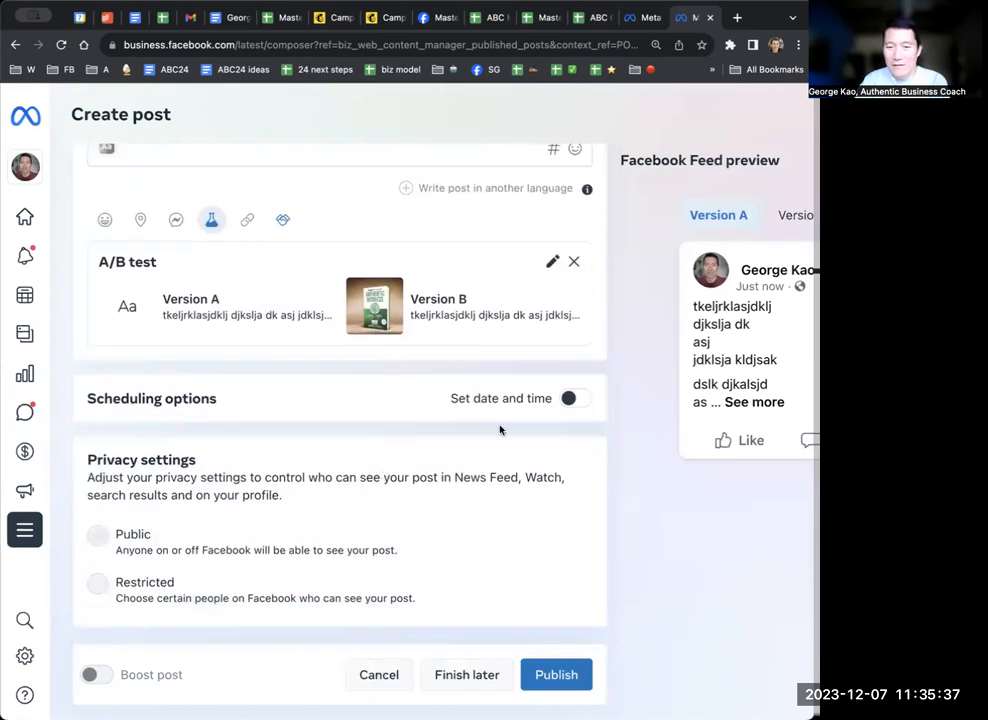
scroll("down", 3)
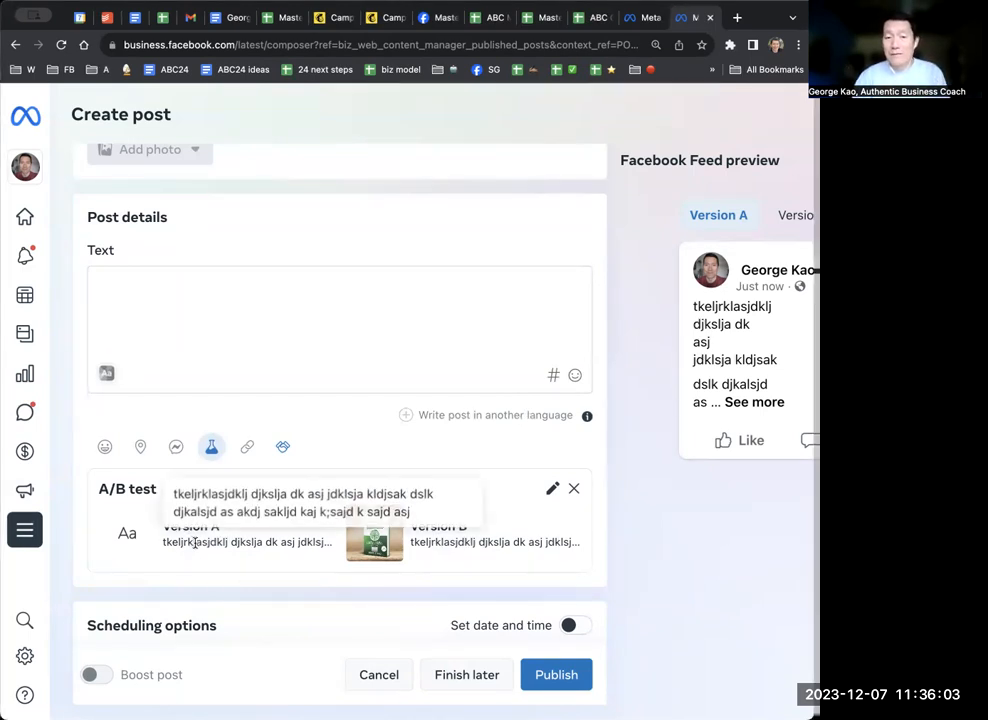
mouse_move(225, 562)
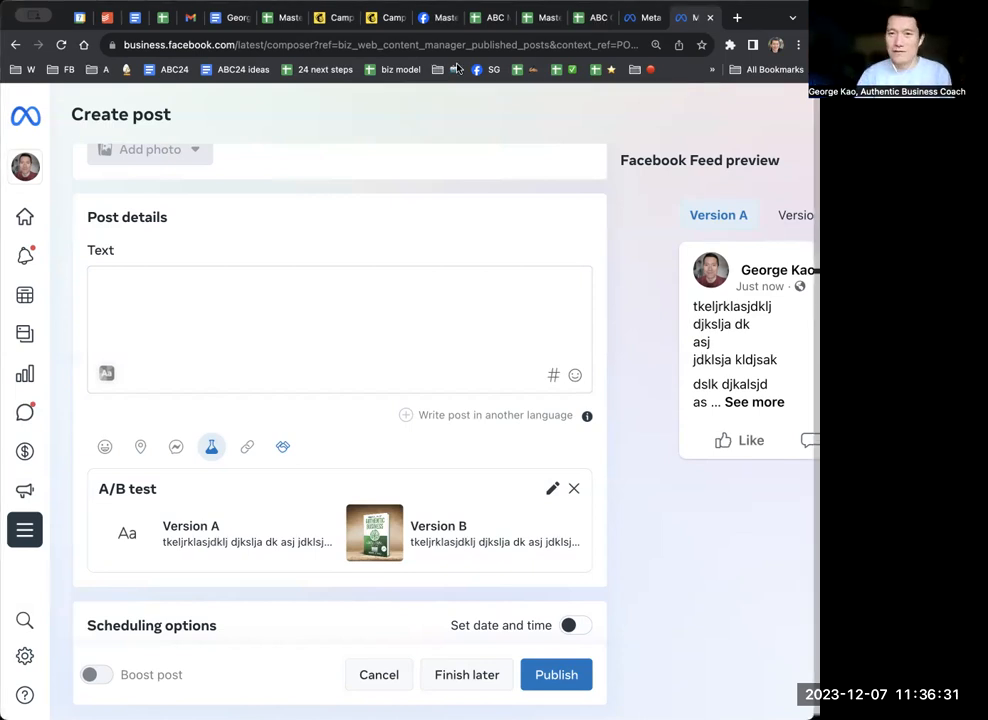
mouse_move(540, 17)
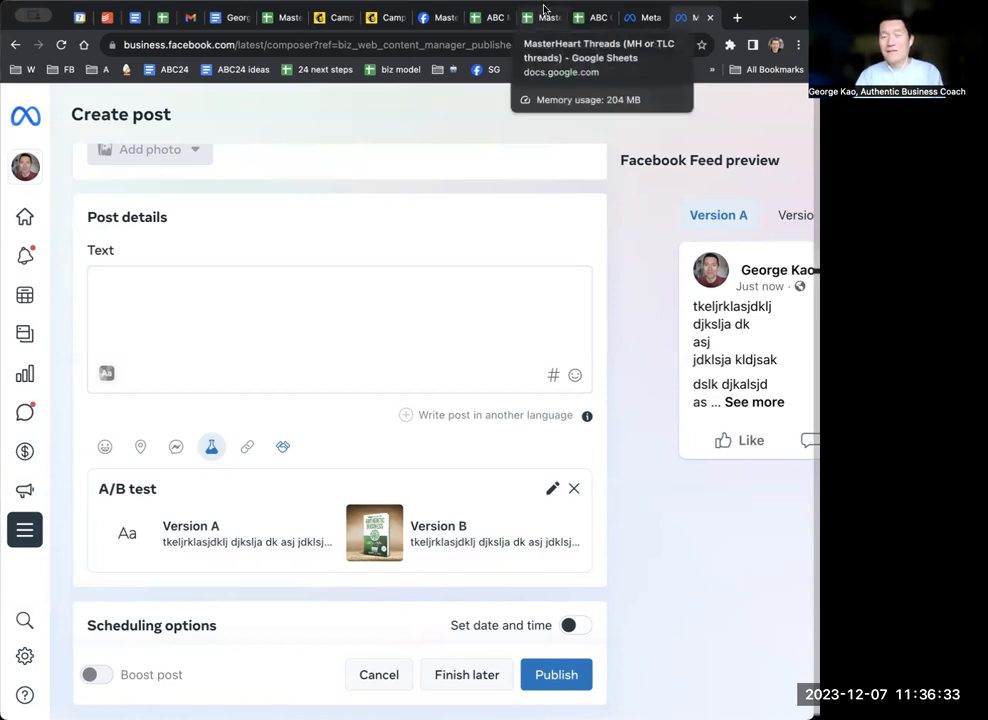